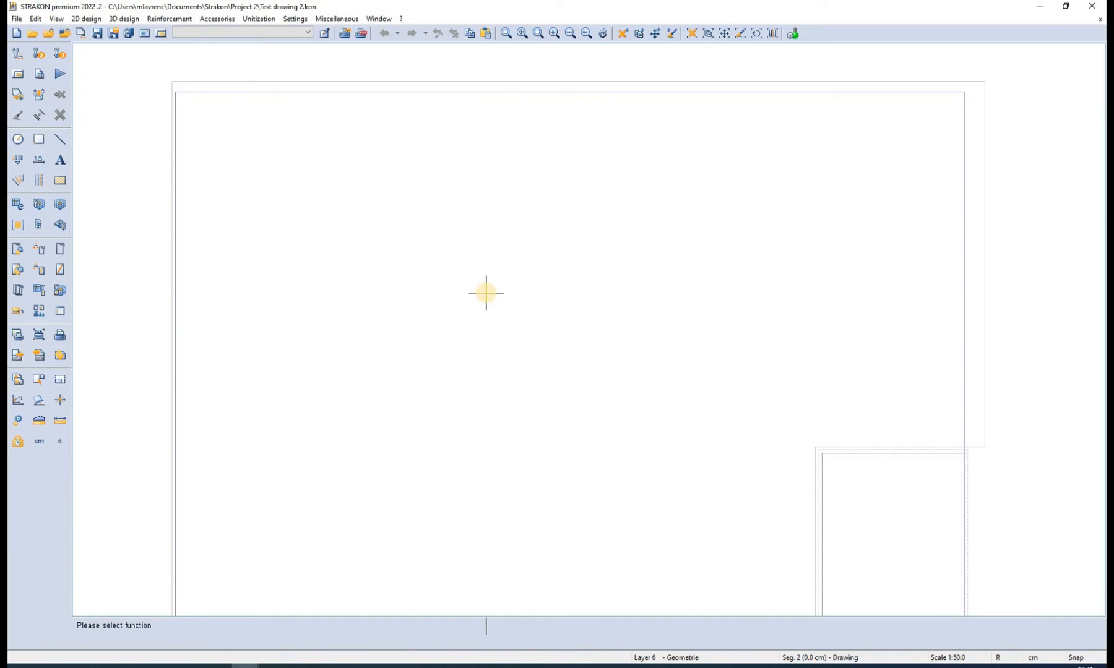
Review the list of key commands from the help options.
click(401, 19)
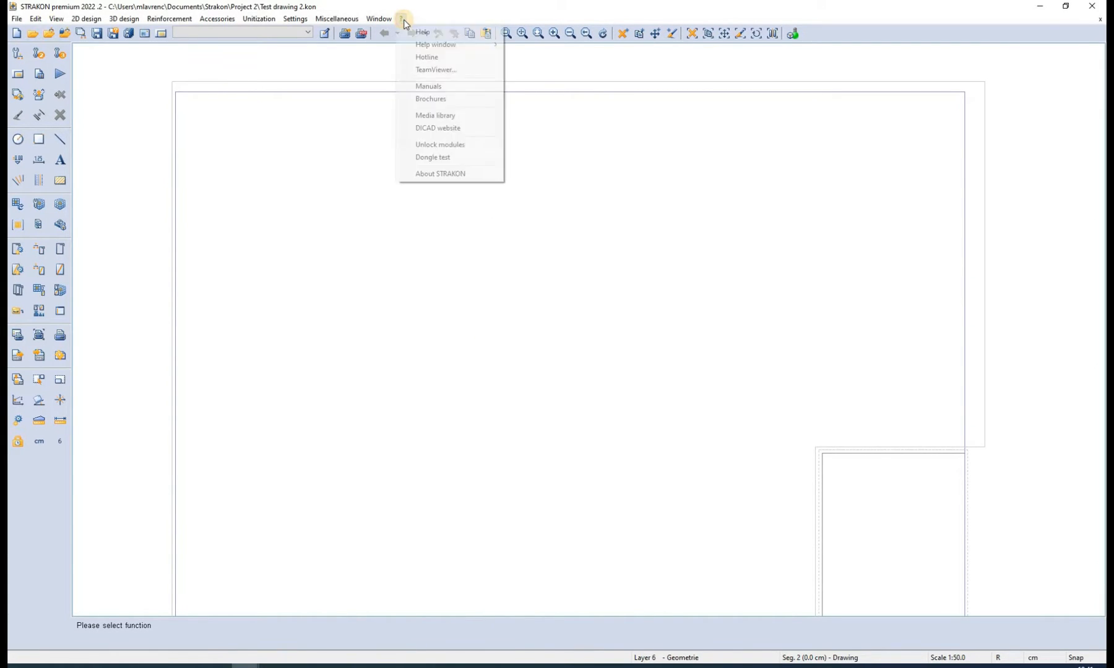
mouse_move(435, 44)
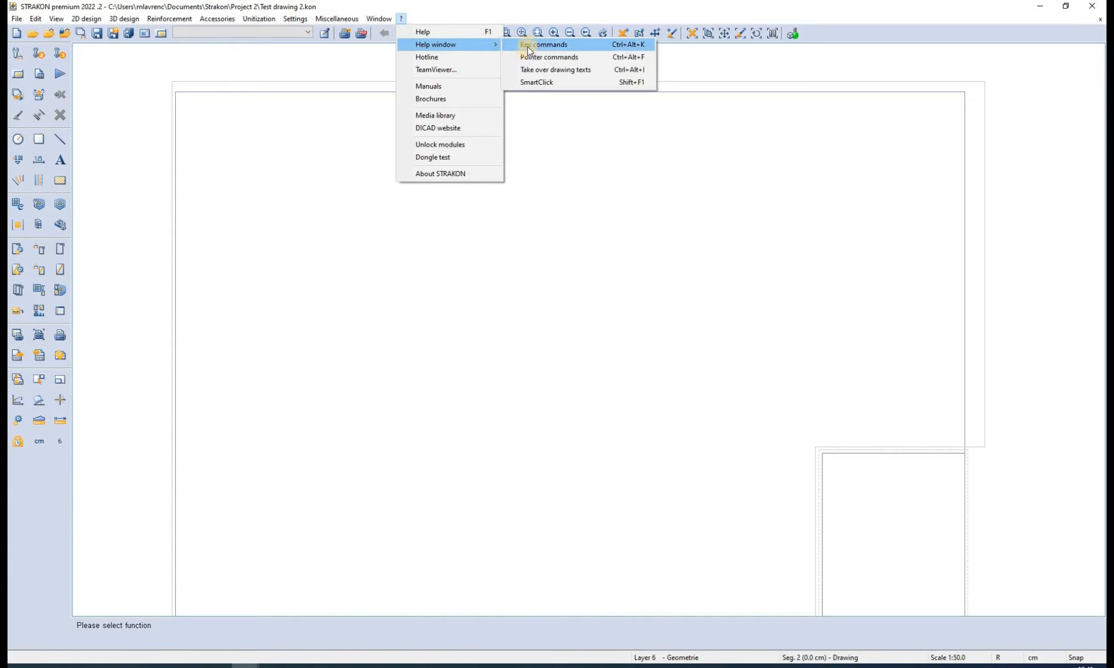
click(544, 45)
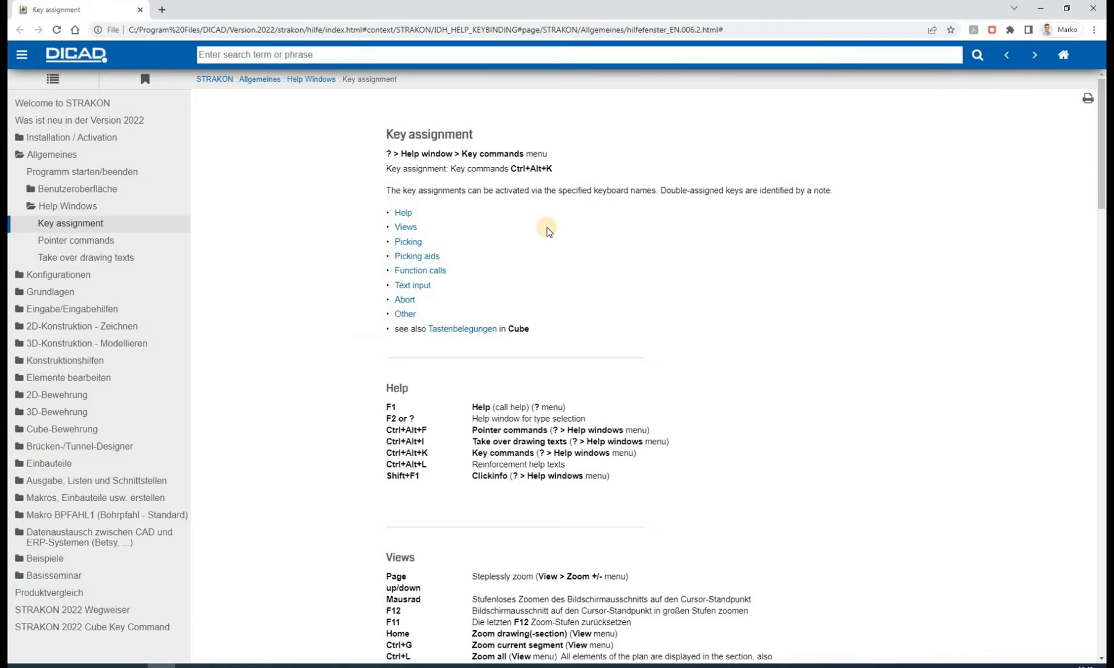
scroll(down, 3)
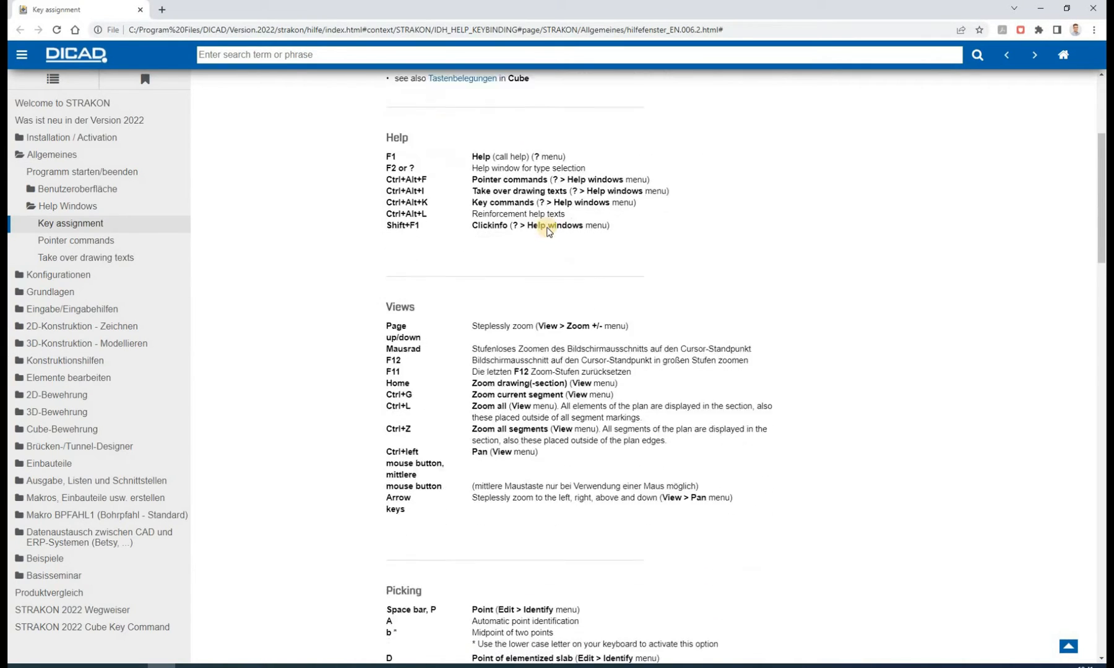
scroll(down, 3)
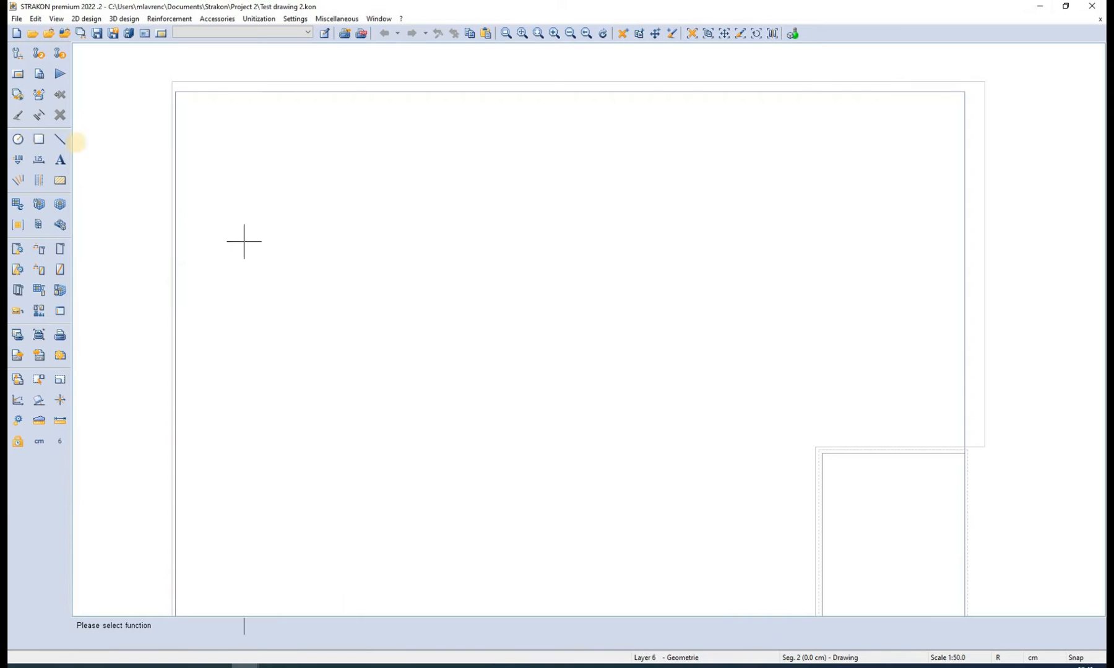
Draw a diagonal line up to the right and lift its lower endpoint with Move individually free.
click(59, 138)
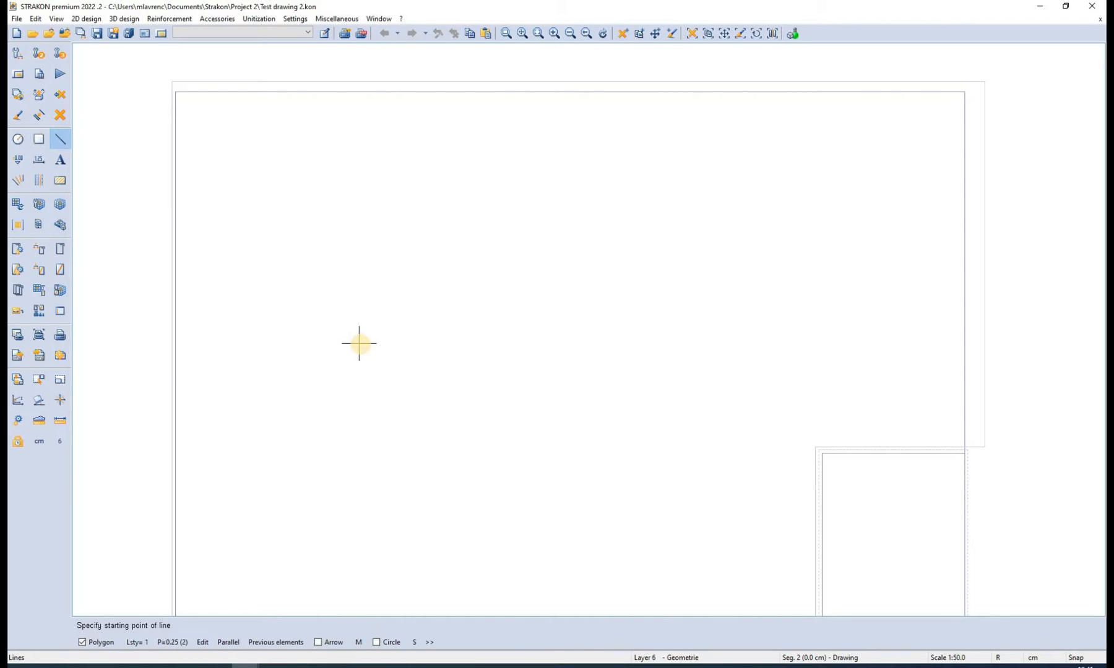
click(361, 344)
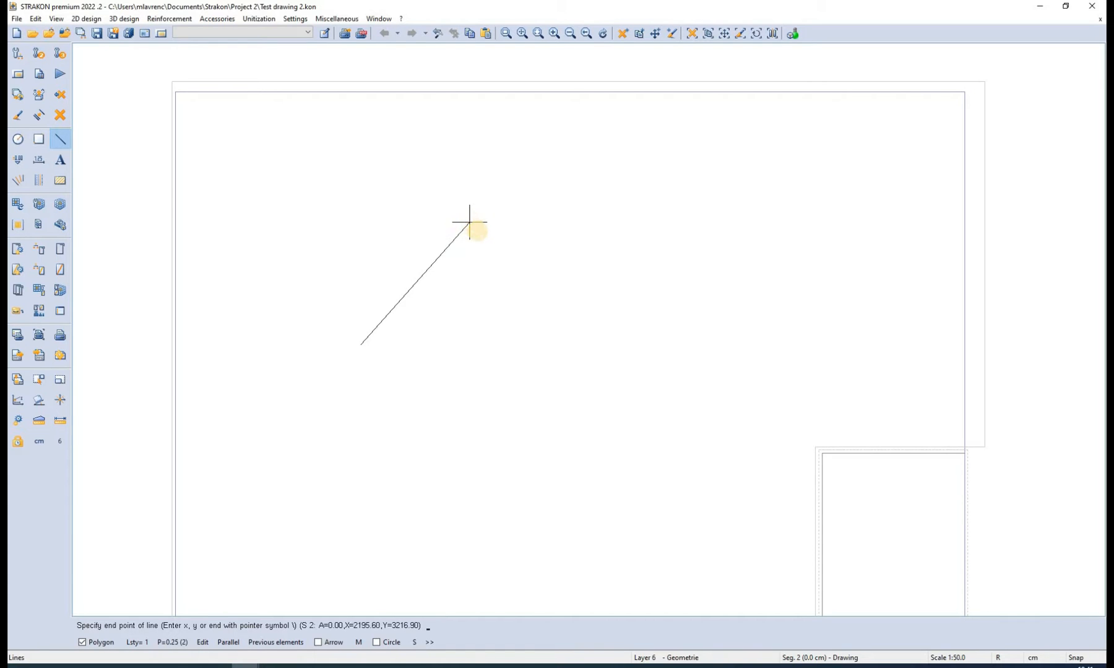
click(469, 223)
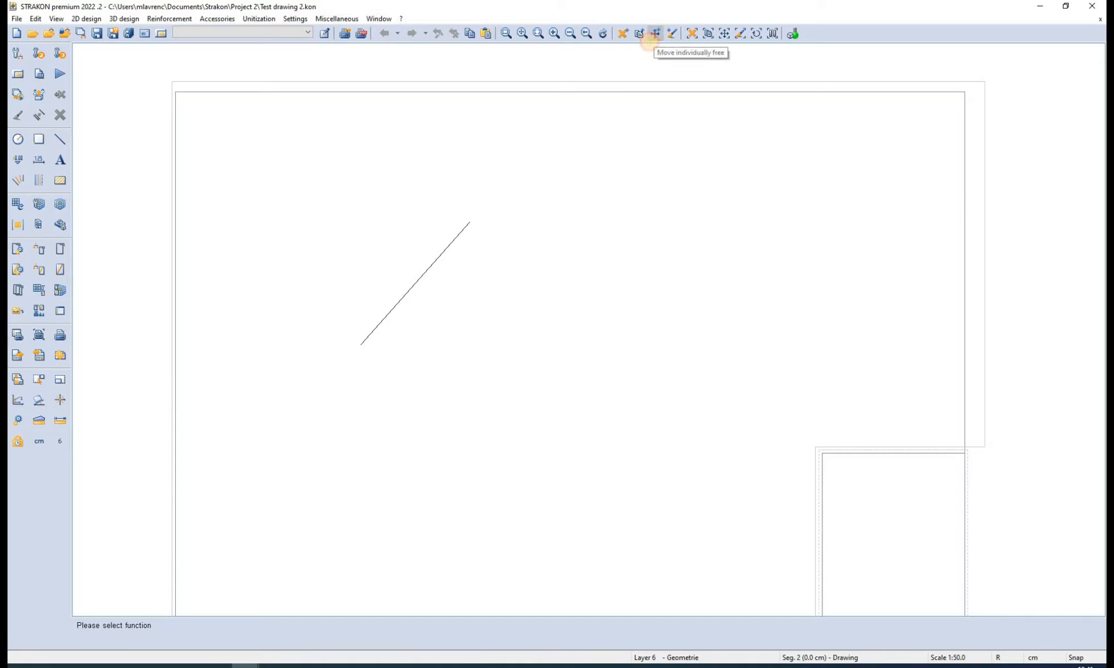
click(654, 32)
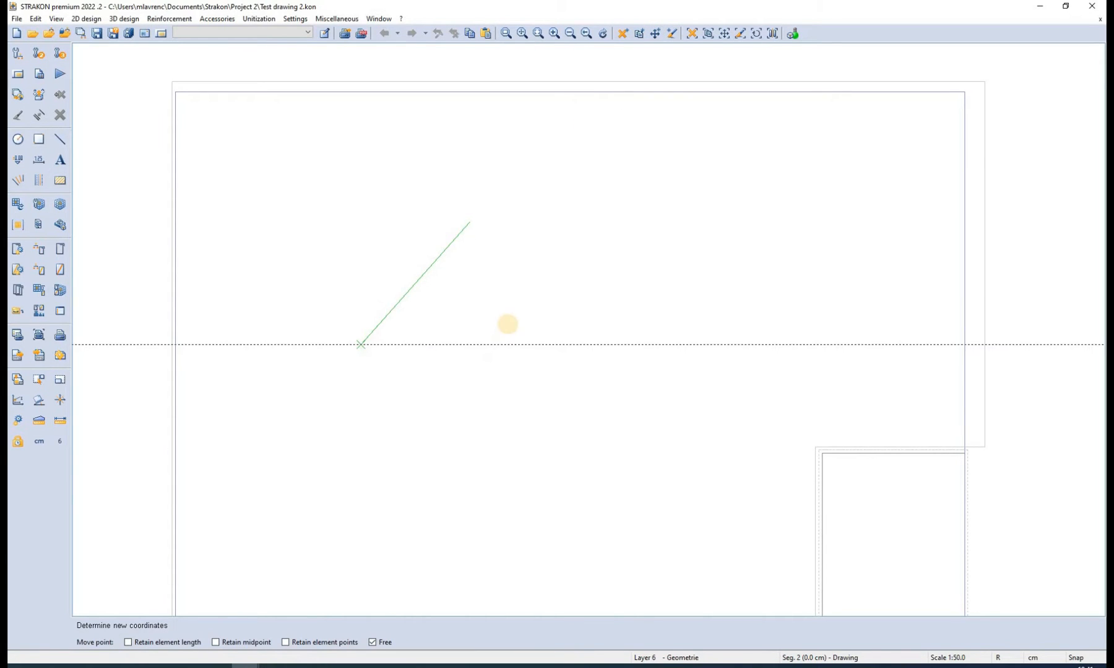
mouse_move(519, 355)
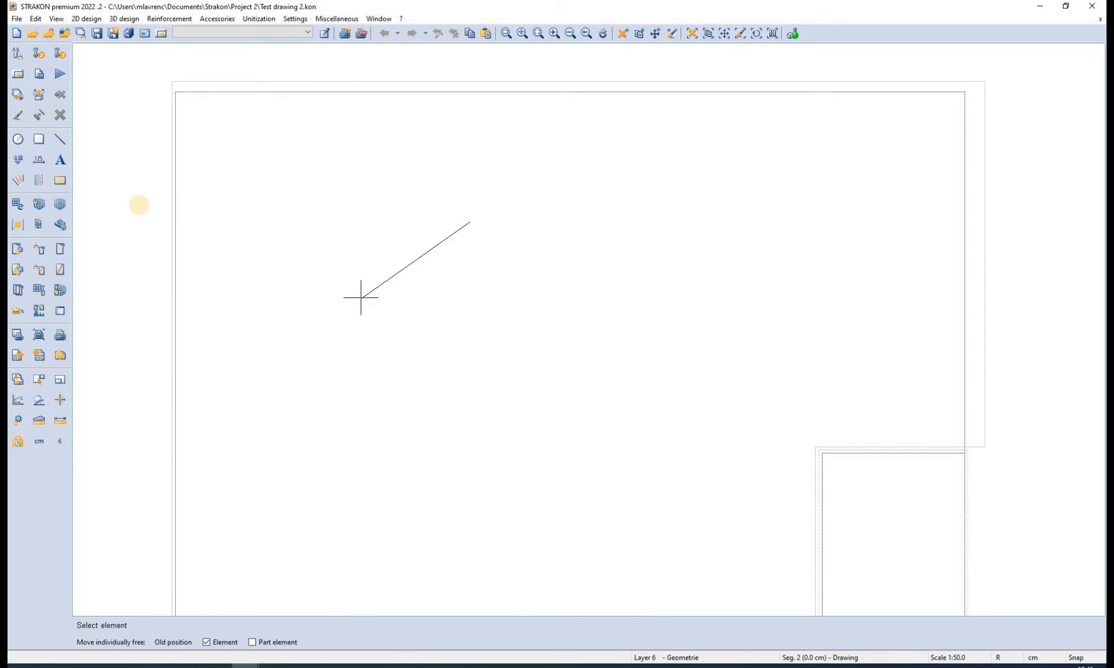
click(61, 138)
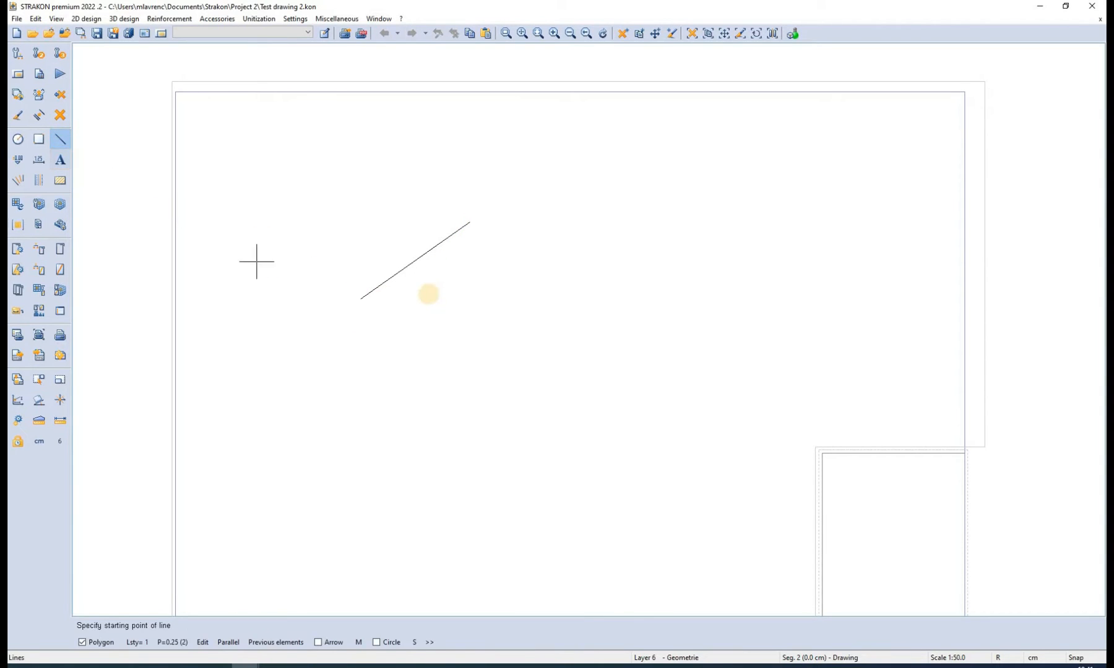
mouse_move(469, 222)
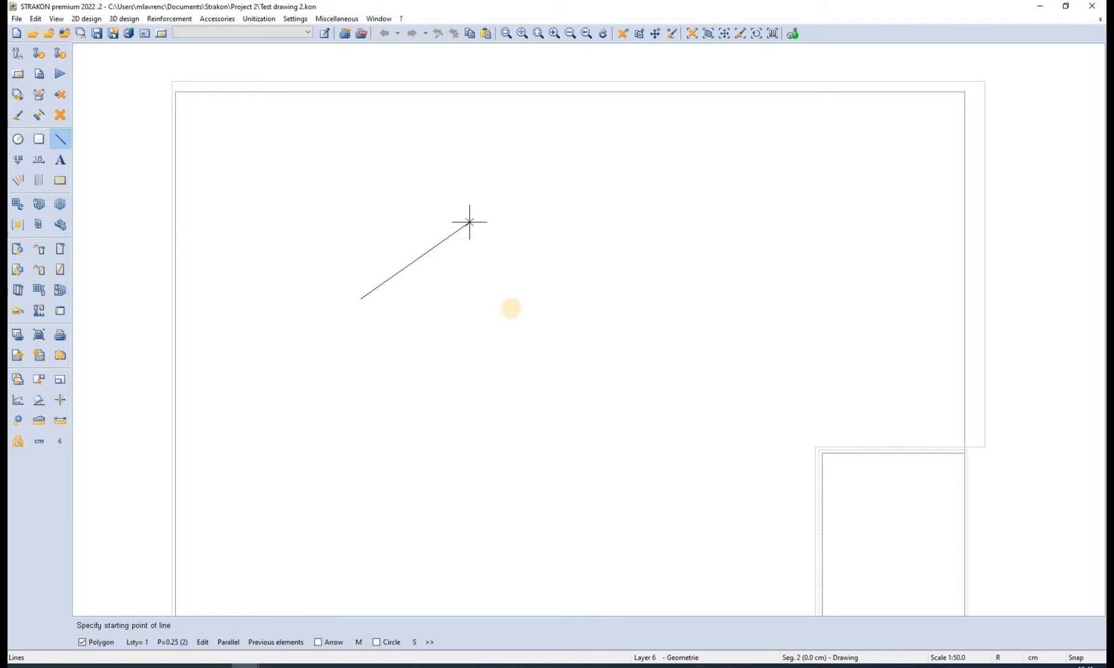
Add new lines from the upper and lower endpoints of the diagonal, forming an open zigzag.
click(520, 314)
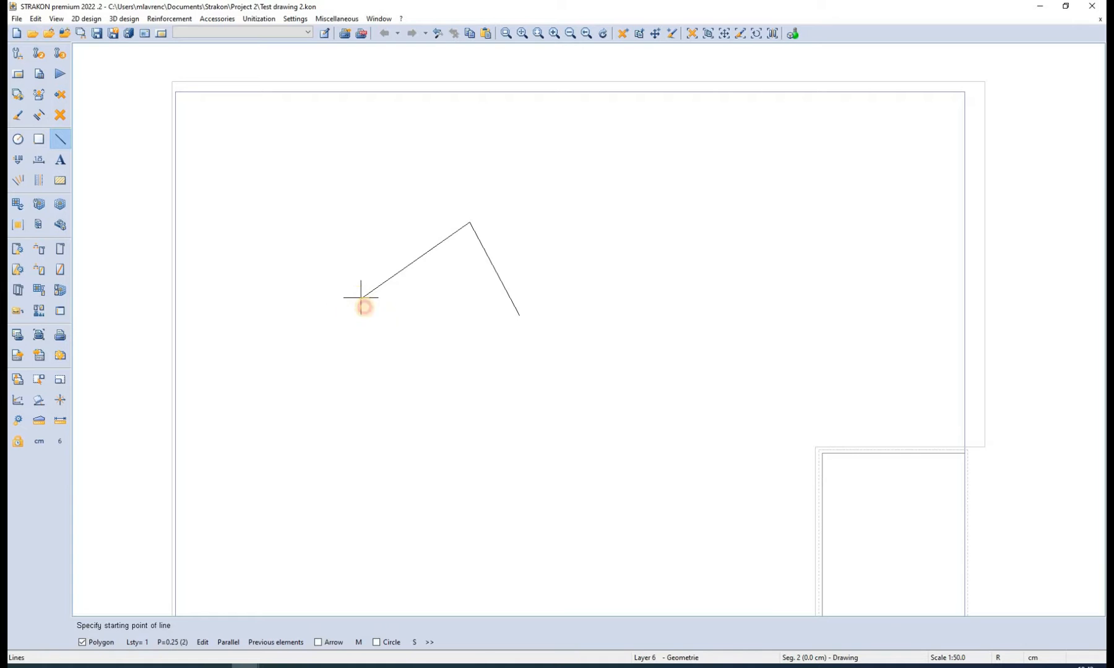
click(359, 298)
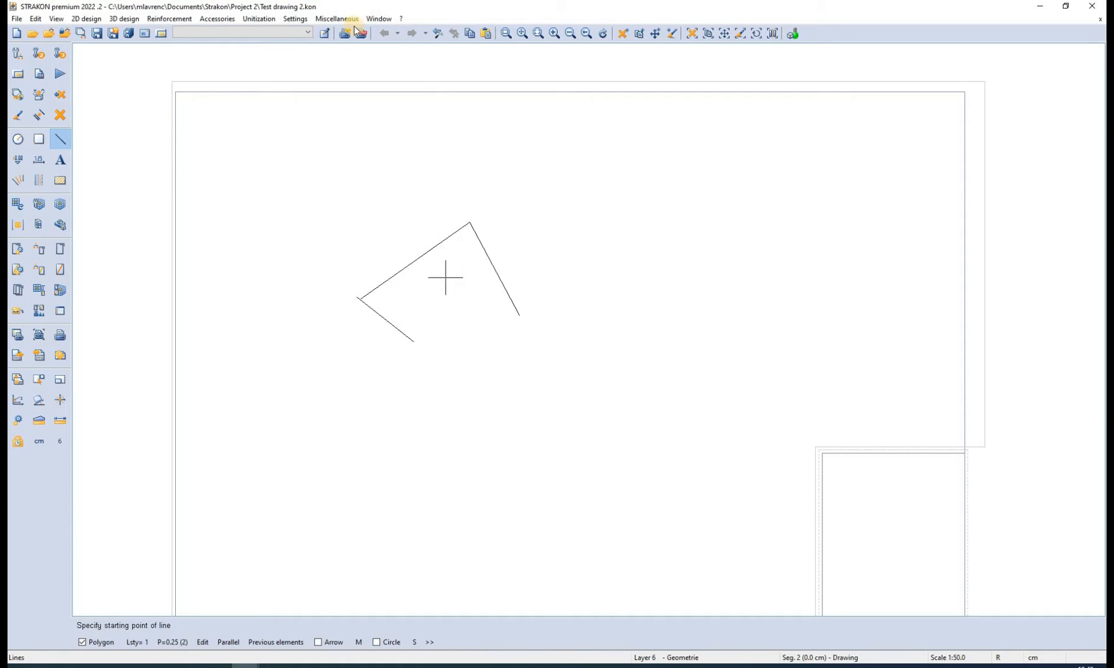
click(295, 19)
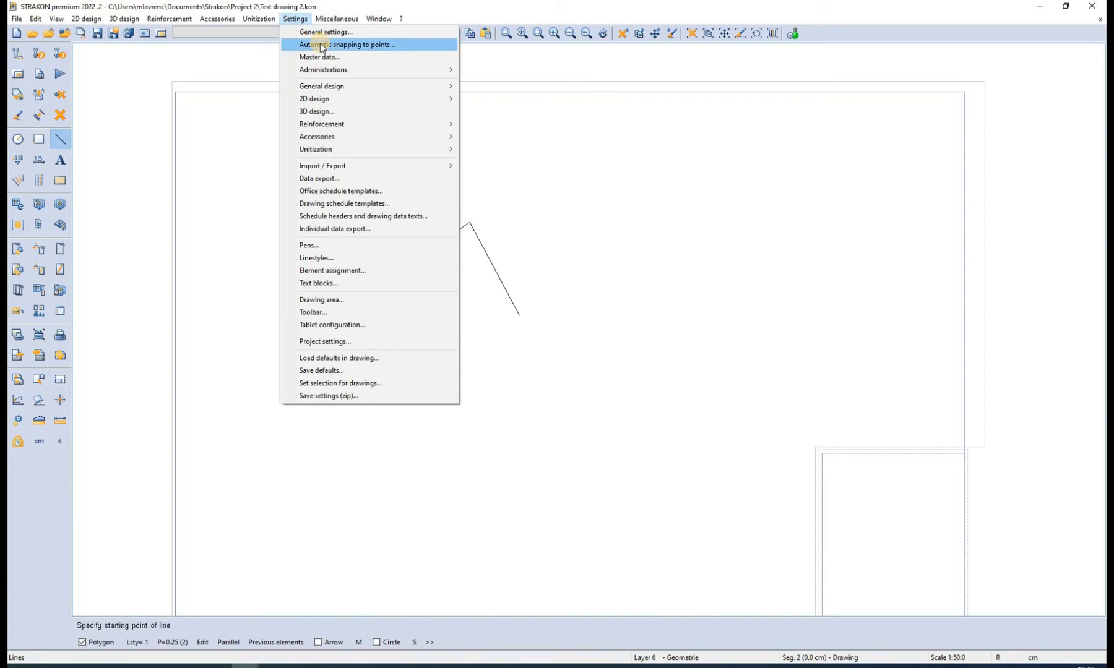
Review the automatic snapping to points settings and confirm them unchanged with OK.
click(348, 45)
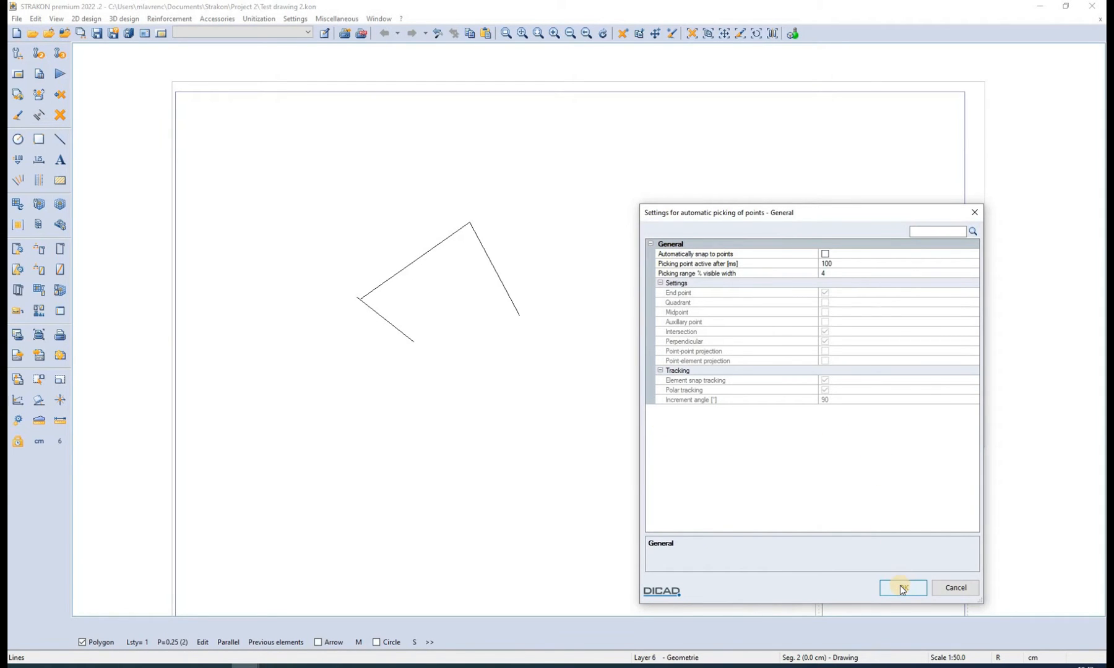
click(902, 588)
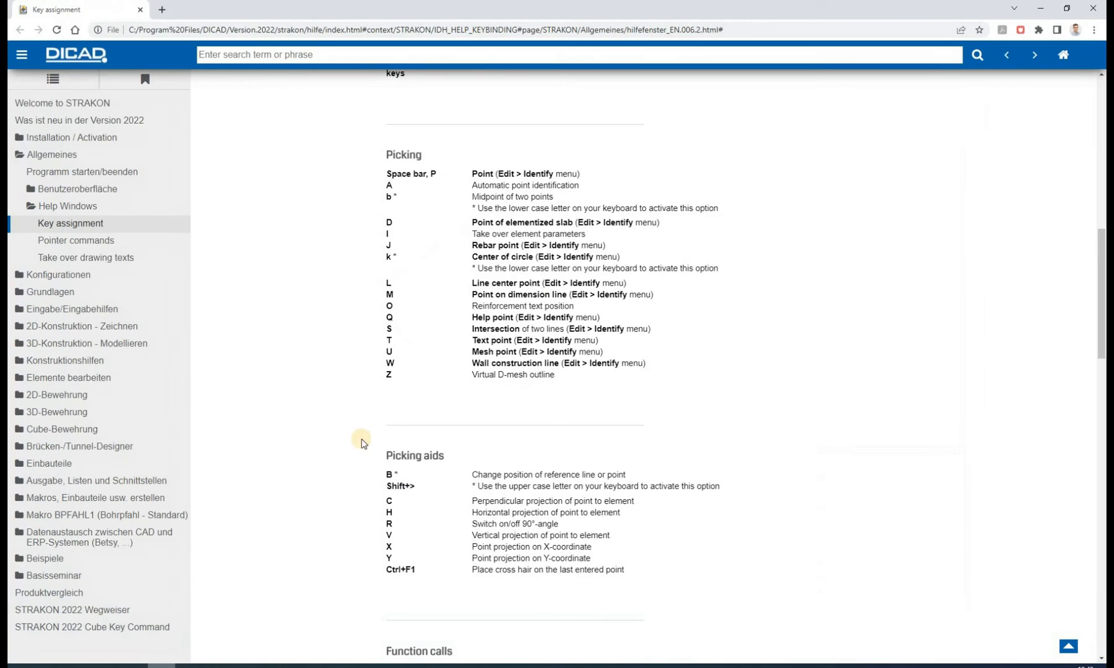
Scroll through the Cube key assignments help page, then return to the drawing's help options.
scroll(down, 3)
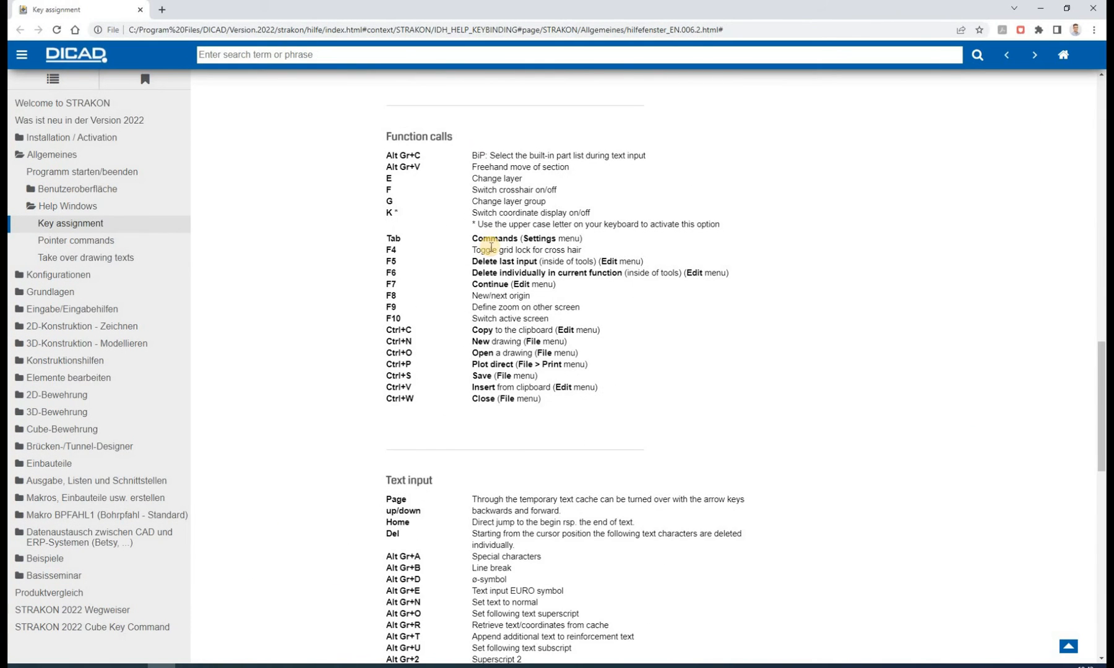
scroll(down, 3)
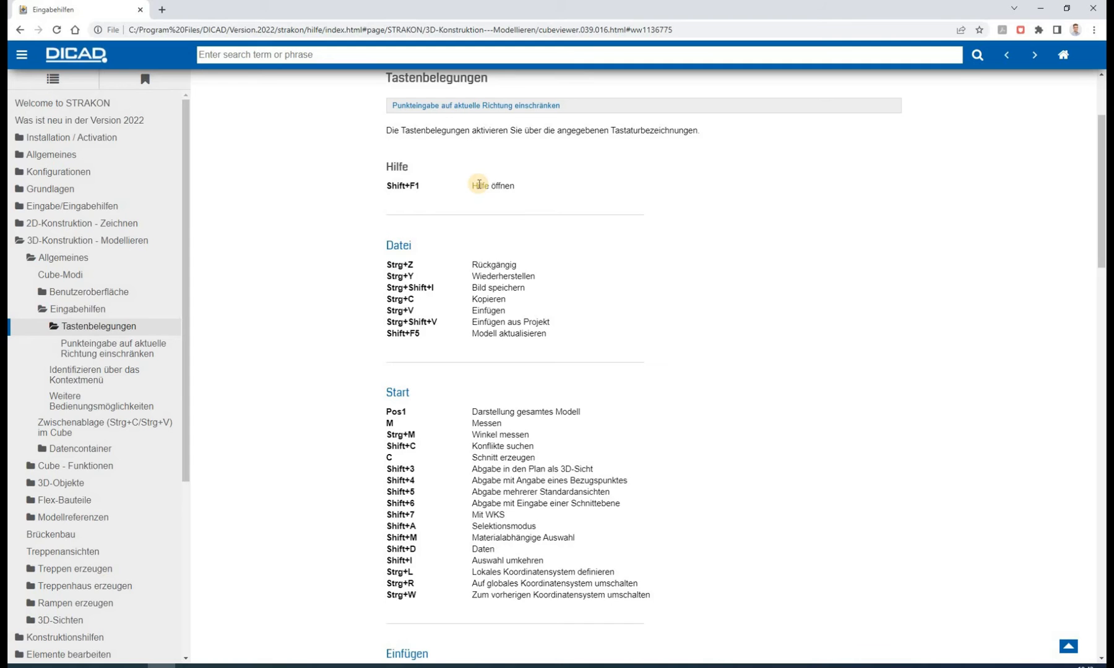
scroll(down, 3)
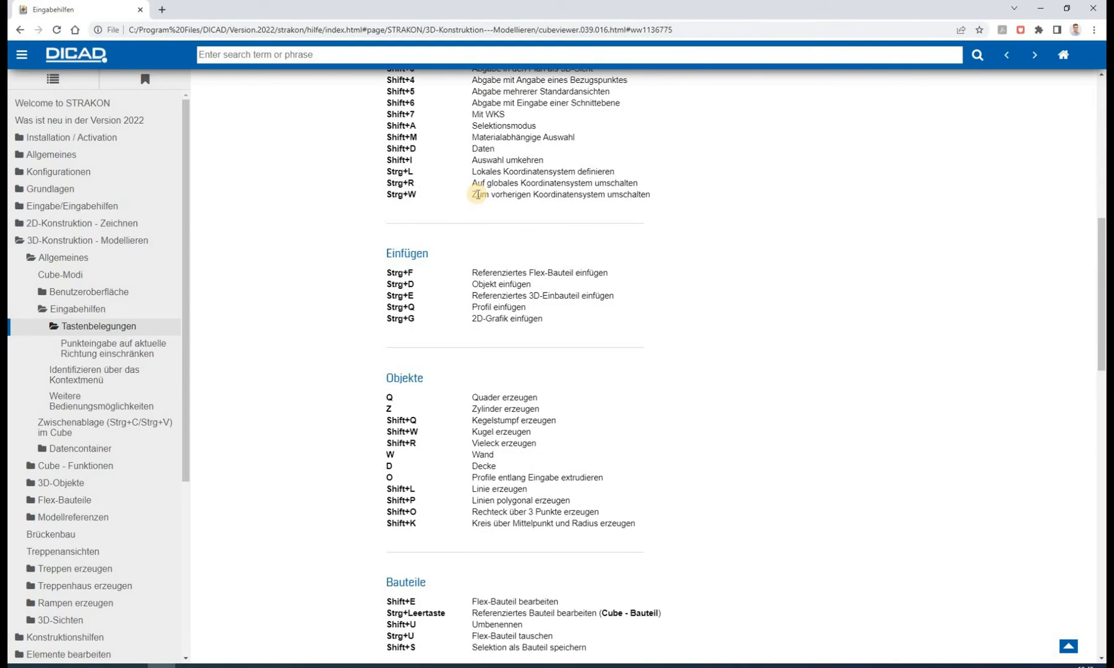
scroll(down, 3)
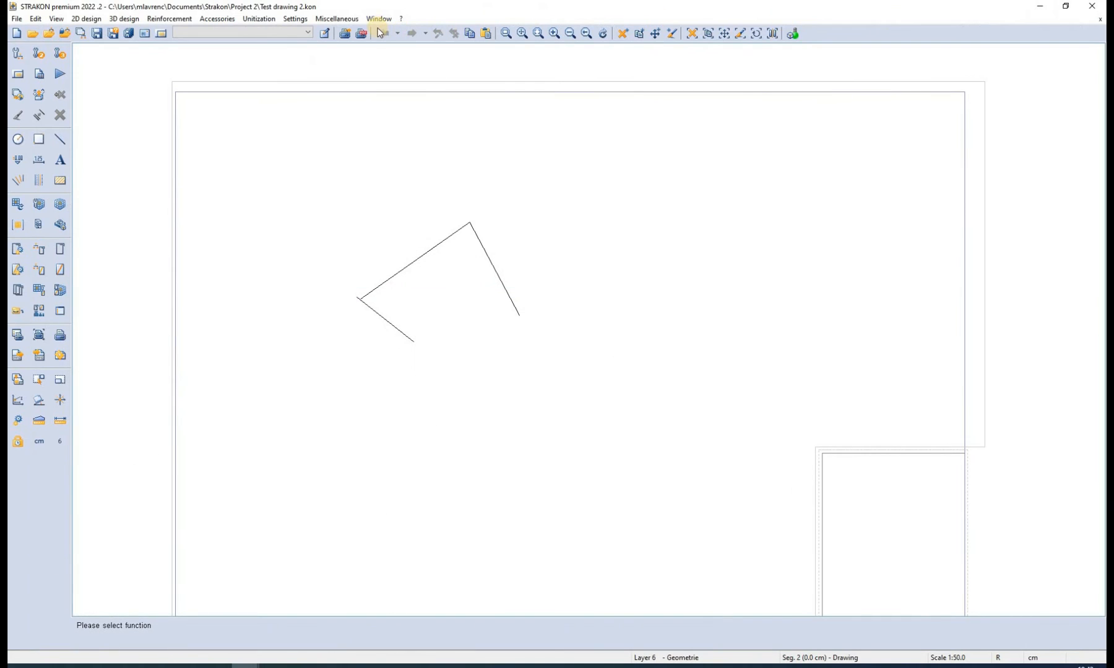
click(399, 19)
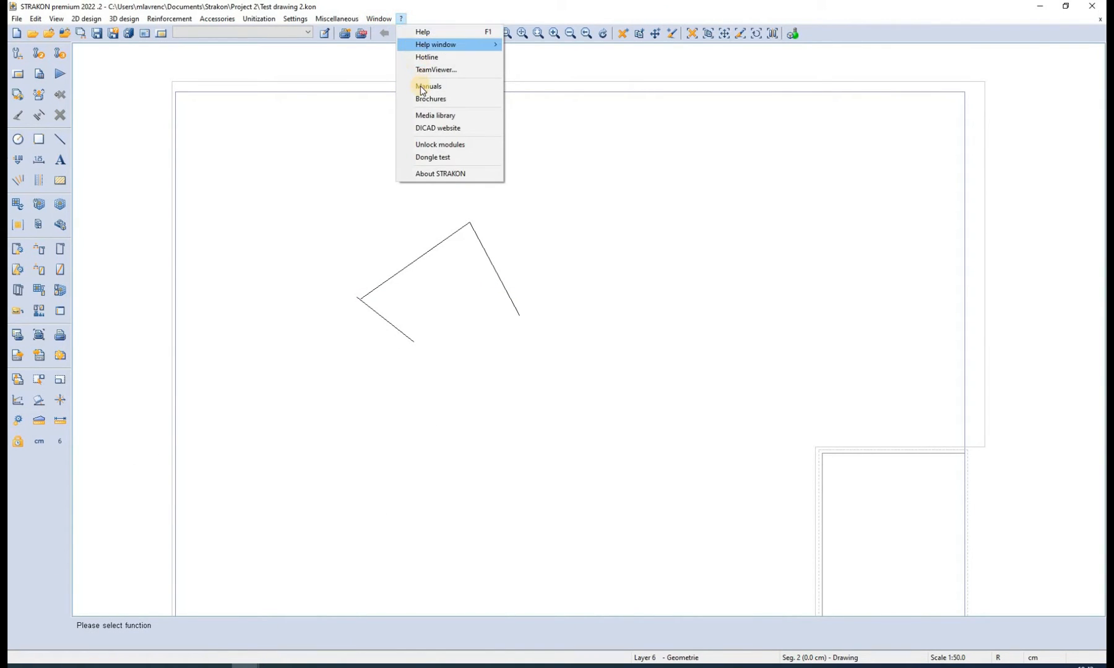
View the STRAKON 2022 Cube Key Command PDF from the english manuals folder and close it.
click(429, 85)
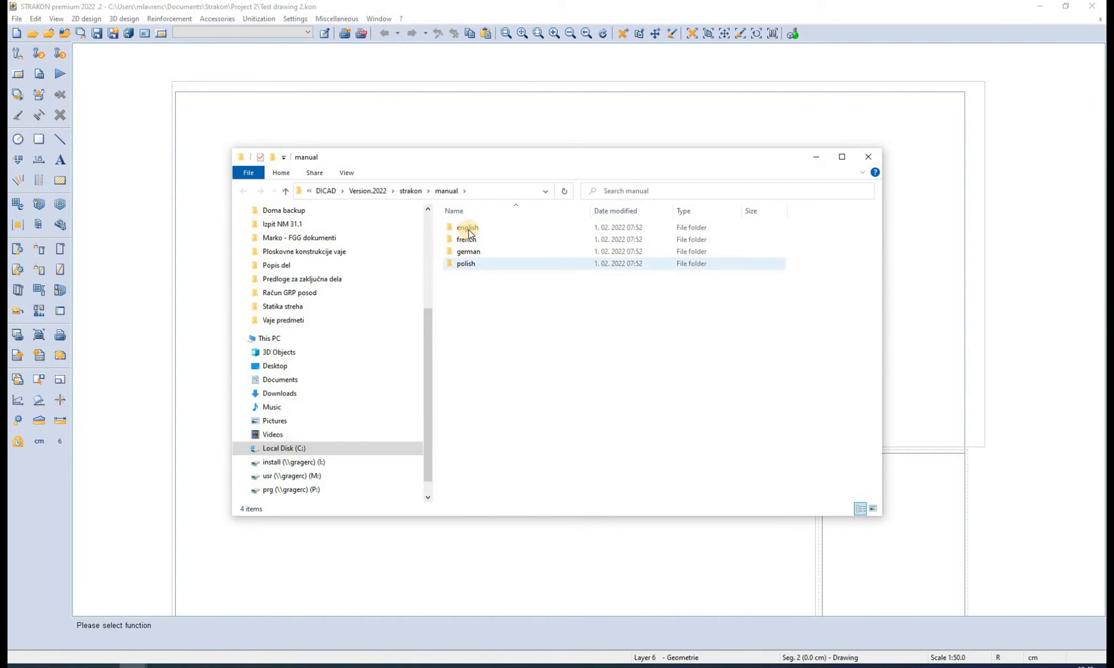
double_click(468, 227)
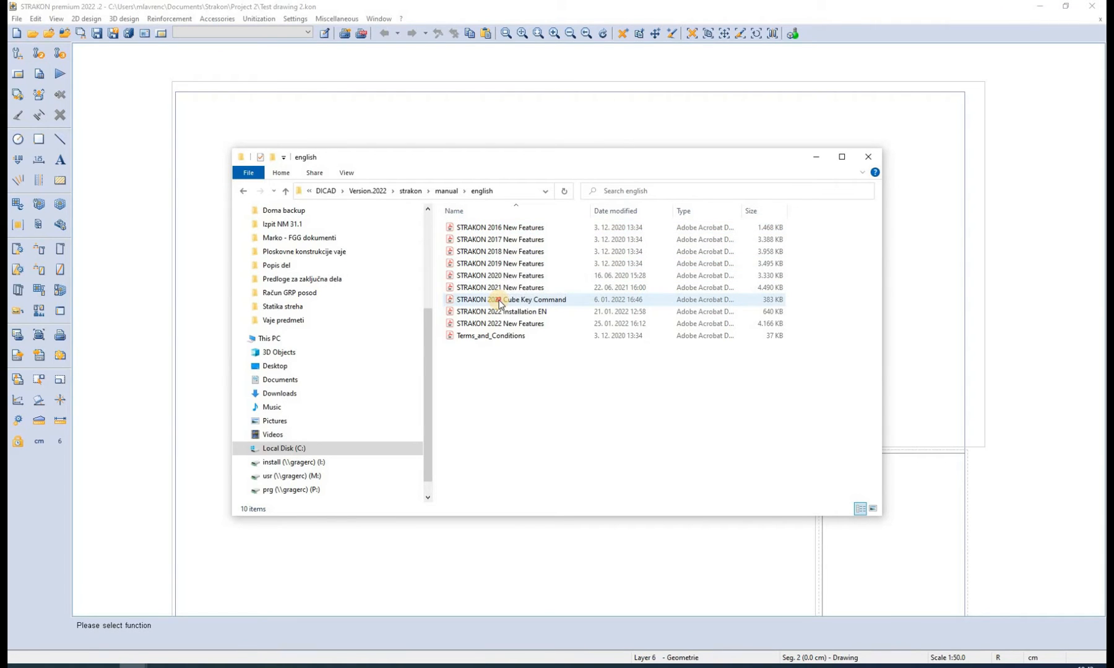
double_click(516, 299)
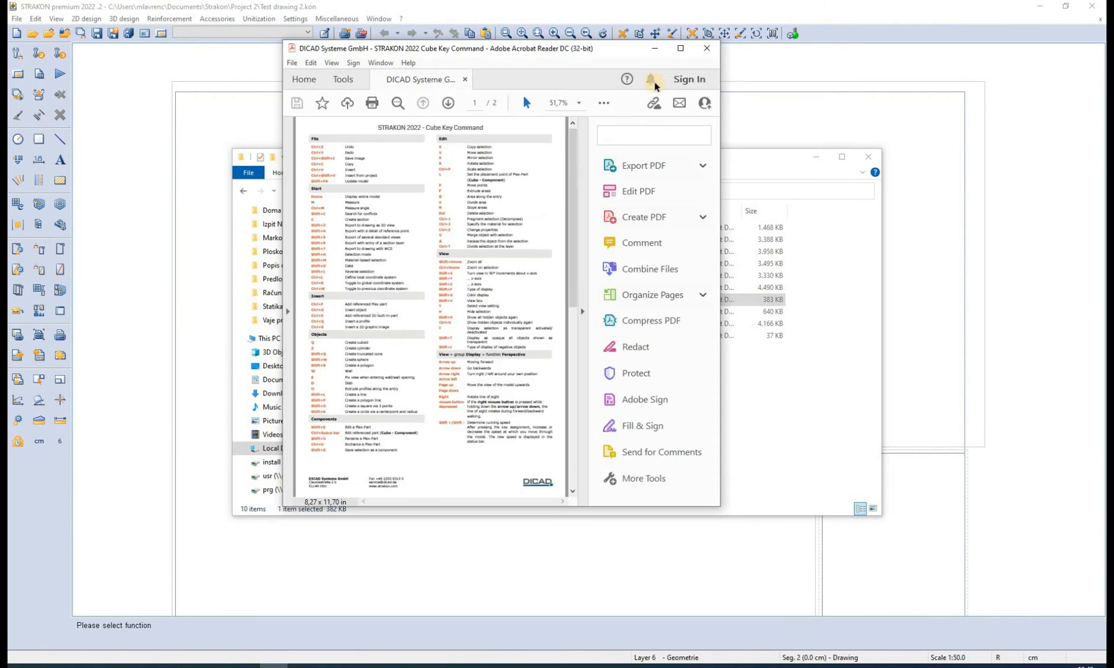
click(680, 48)
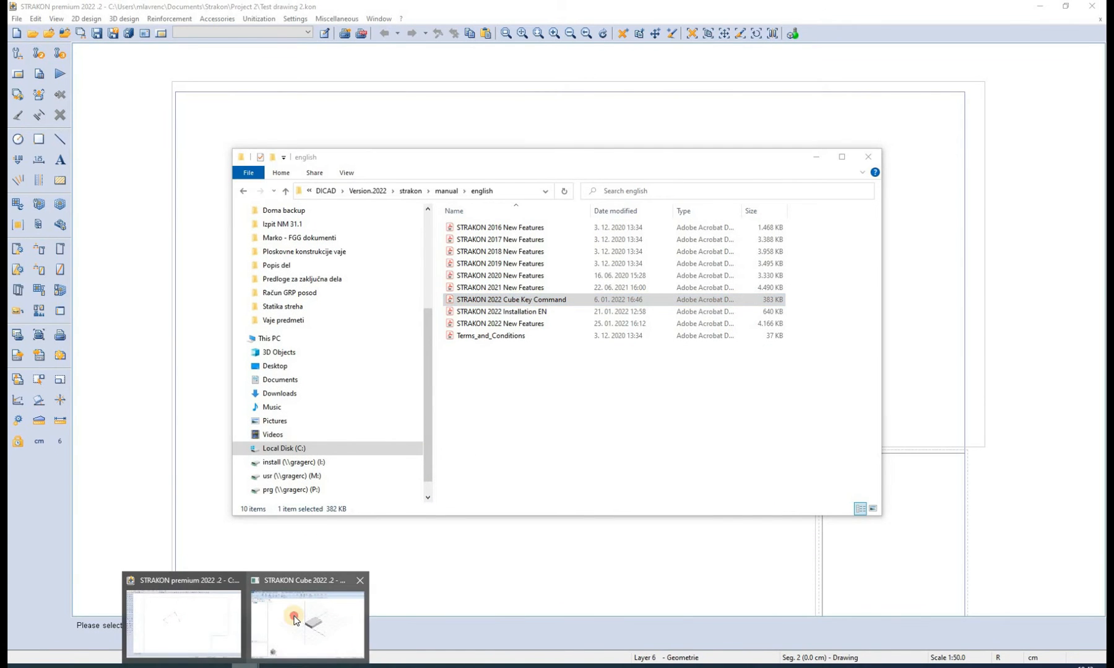
Switch to the STRAKON Cube model and select the single box on the grid to inspect its editing tools.
click(306, 621)
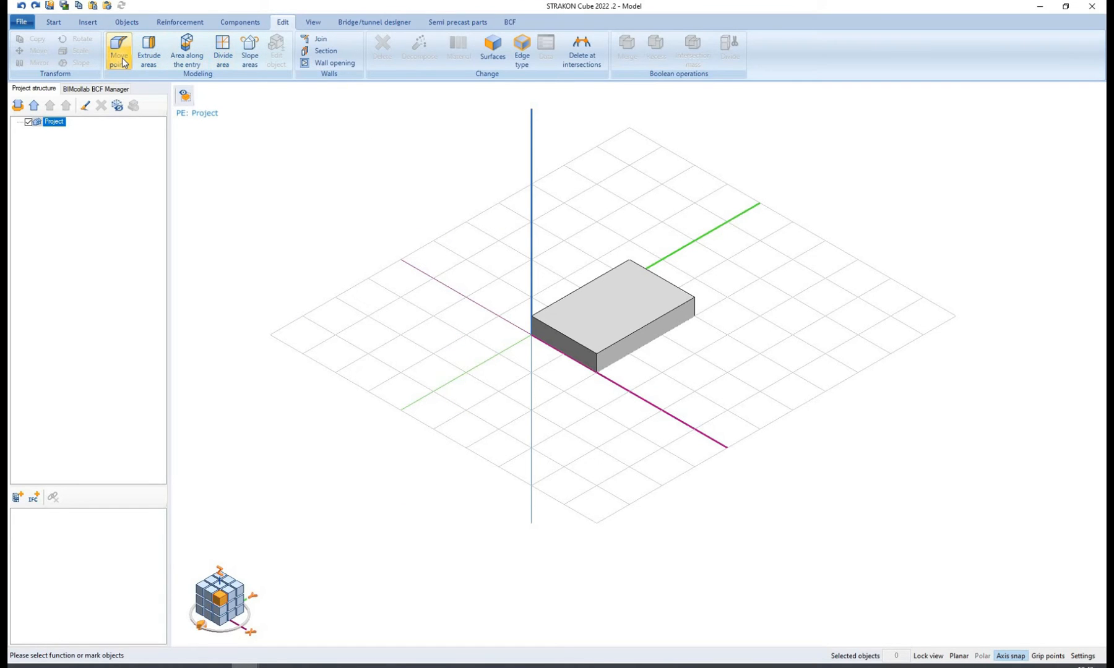
mouse_move(117, 53)
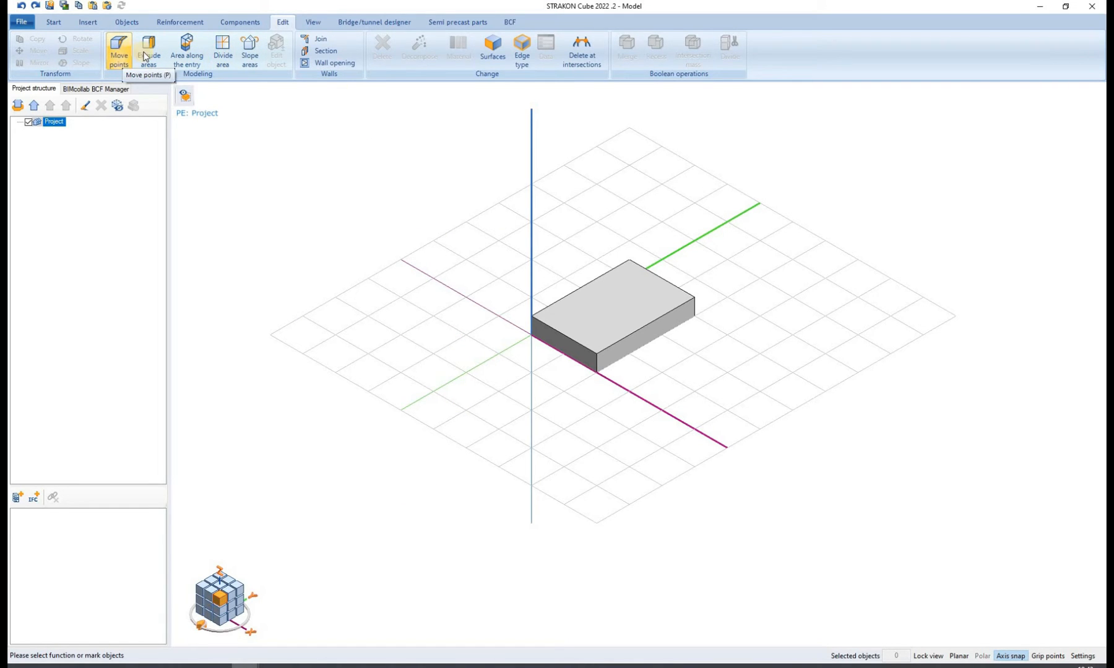
mouse_move(148, 49)
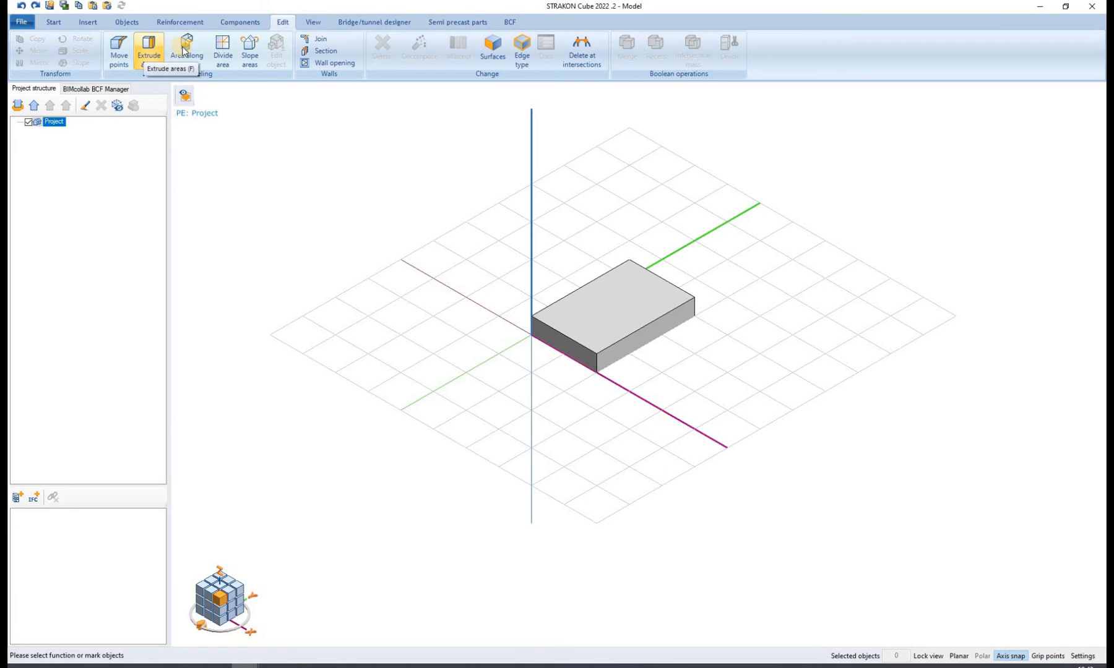
mouse_move(186, 46)
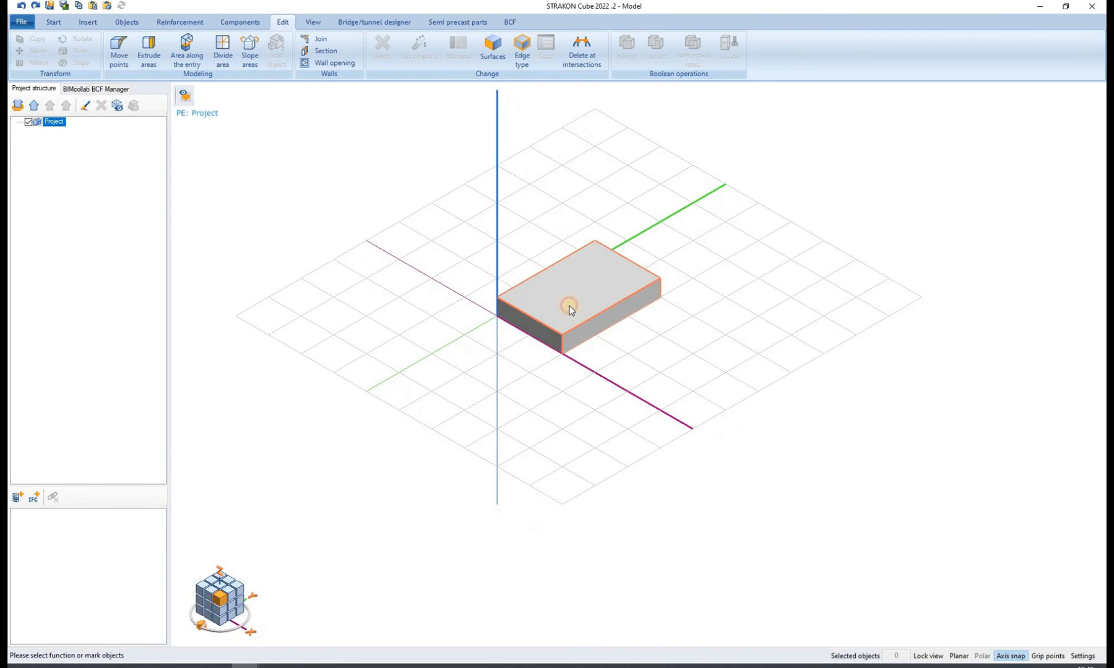
click(568, 307)
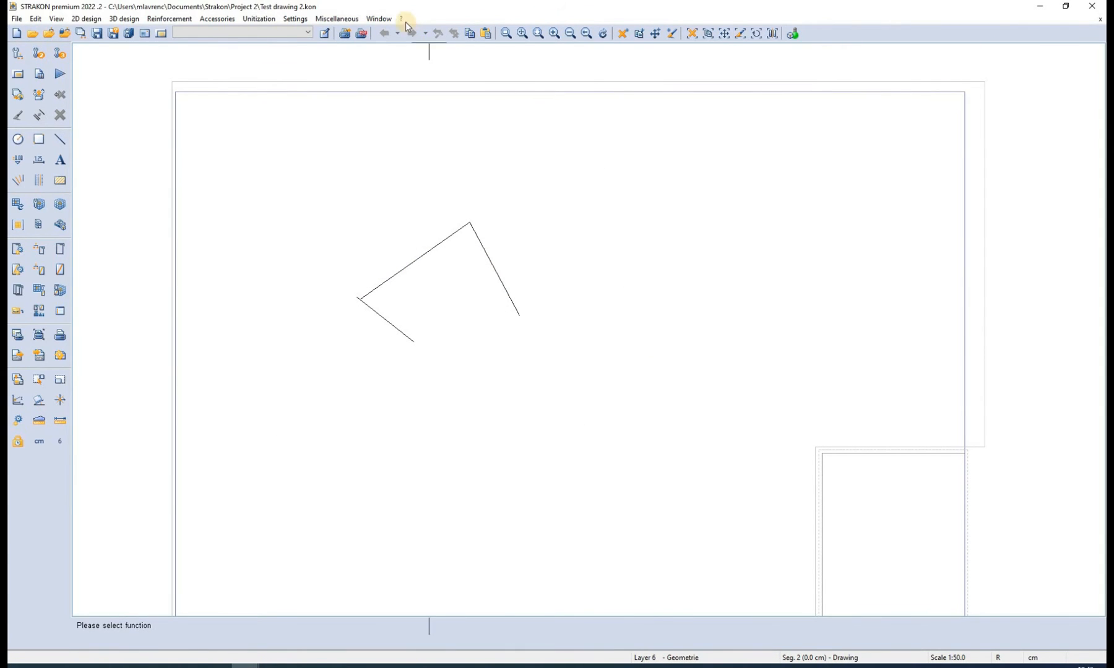
Read the Pointer commands help page with its screen-view and function gestures.
click(399, 19)
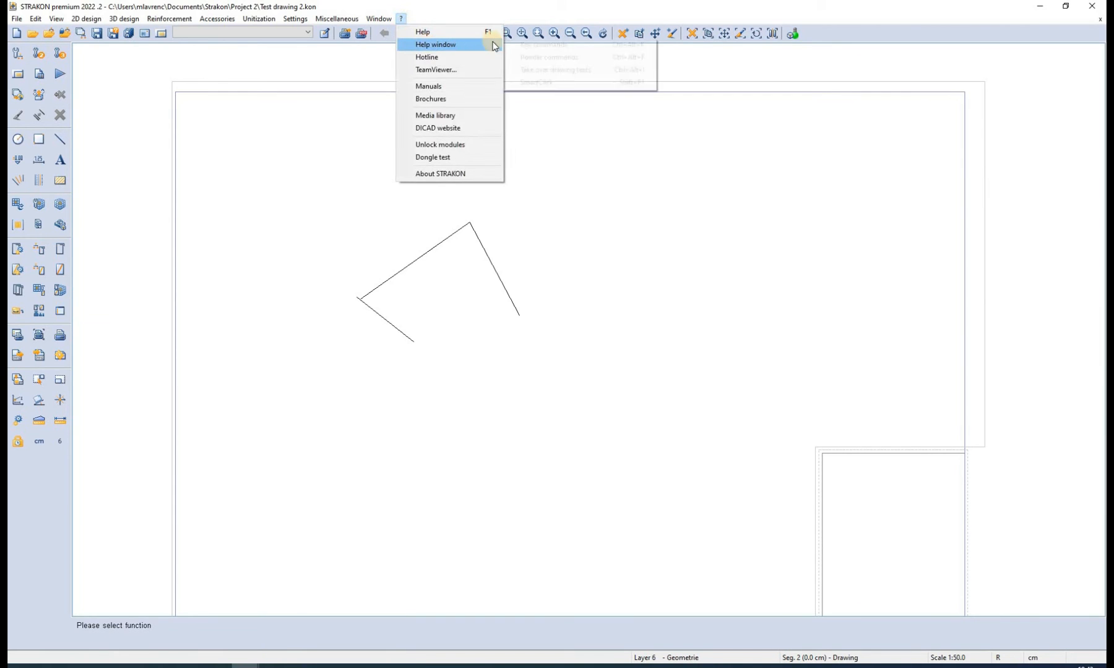
click(436, 44)
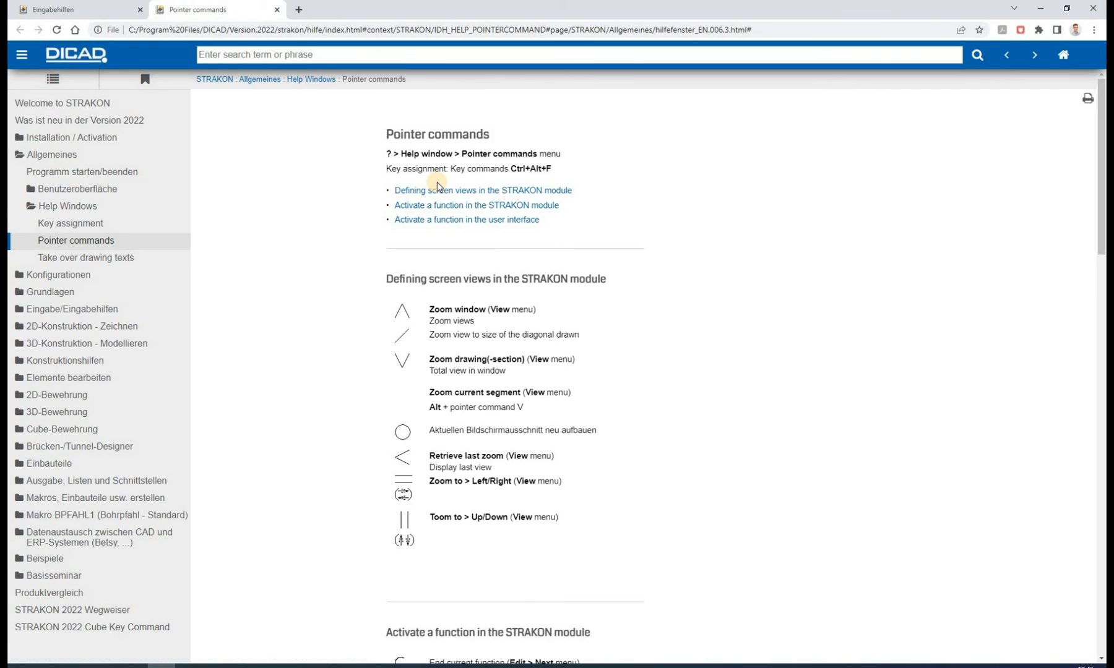
scroll(down, 3)
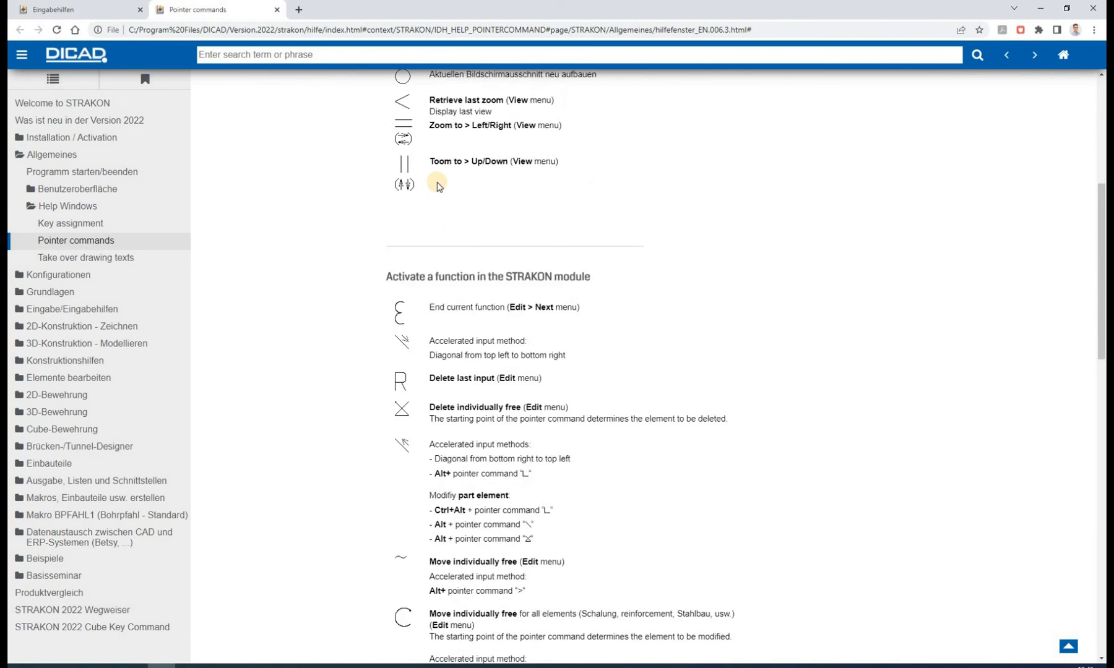
scroll(down, 3)
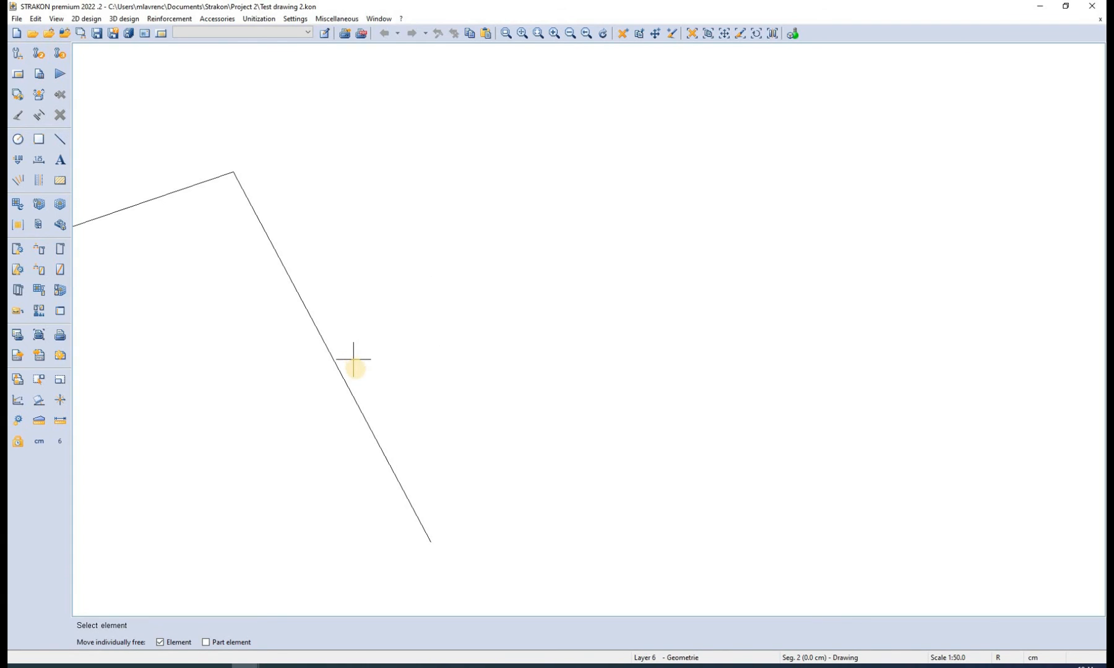
double_click(348, 354)
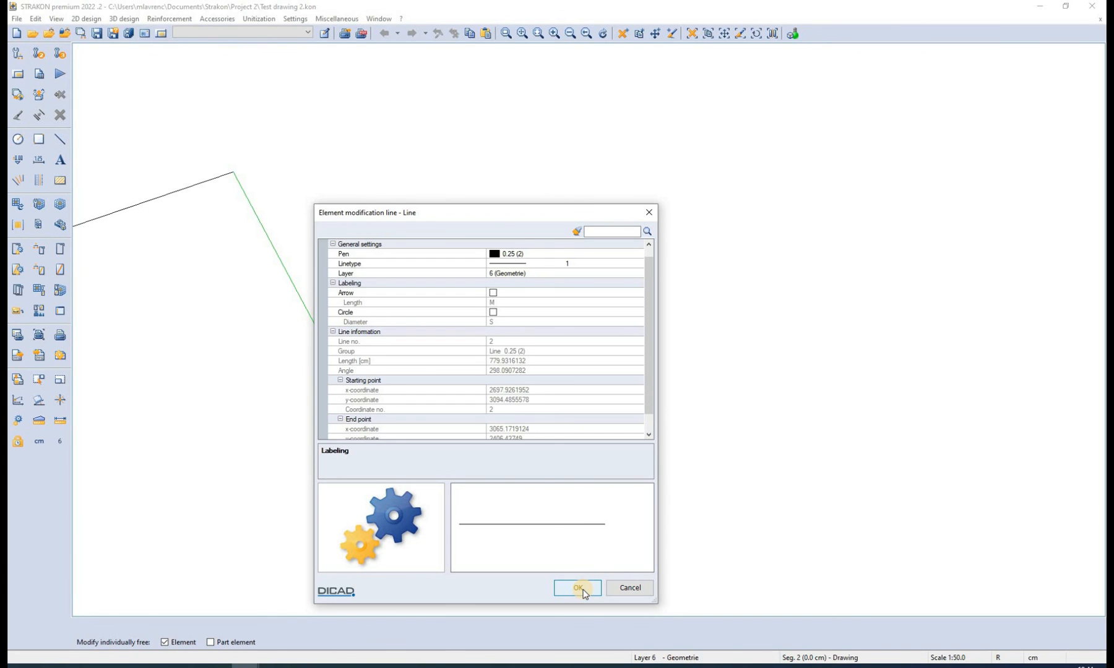
click(577, 588)
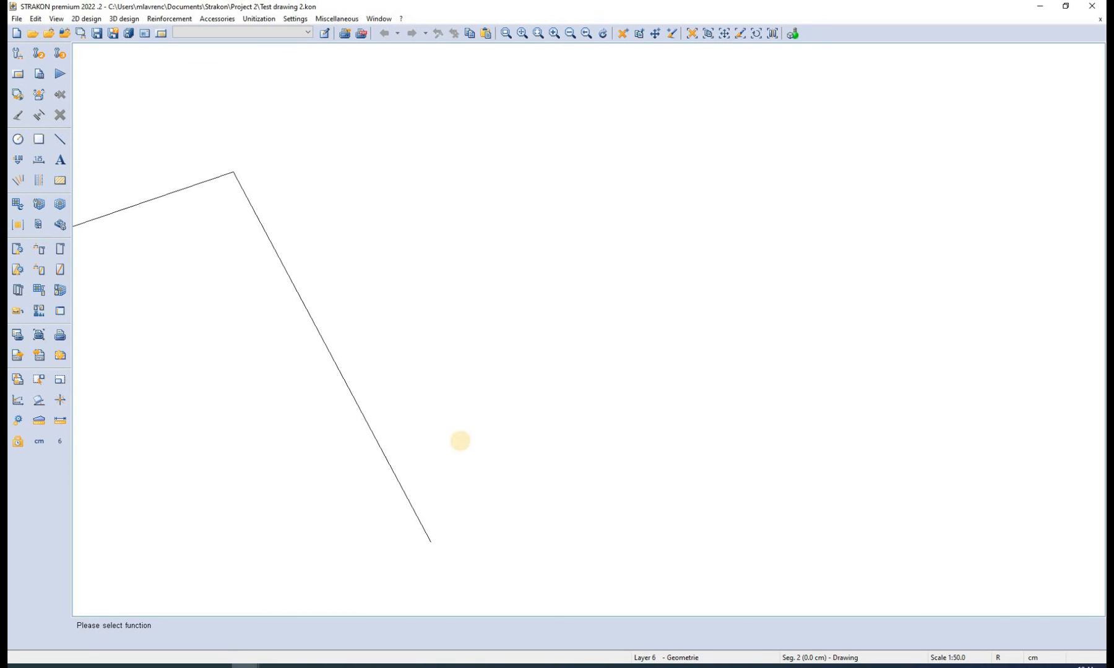